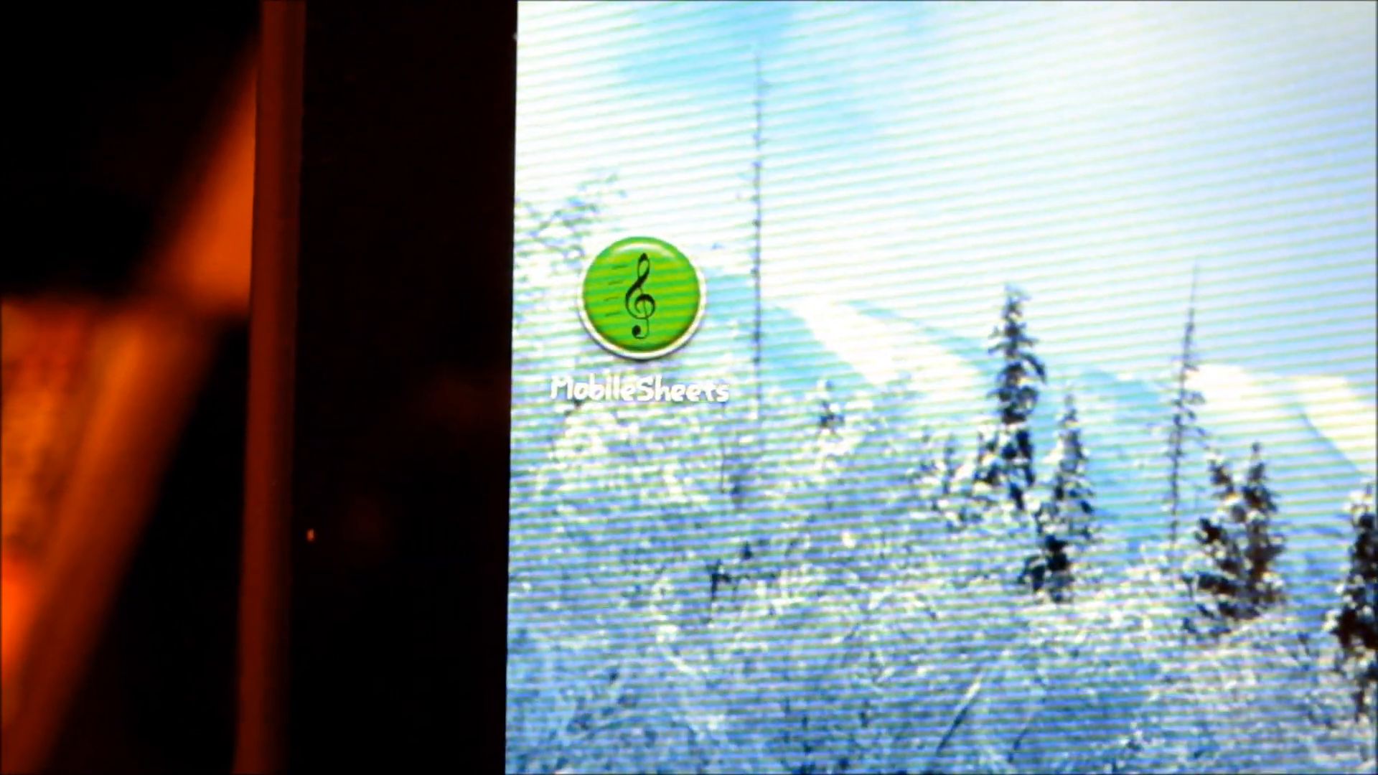
Launch MobileSheets from the home screen to reach the alphabetical Songs library.
{"action": "left_click", "coordinate": [642, 303]}
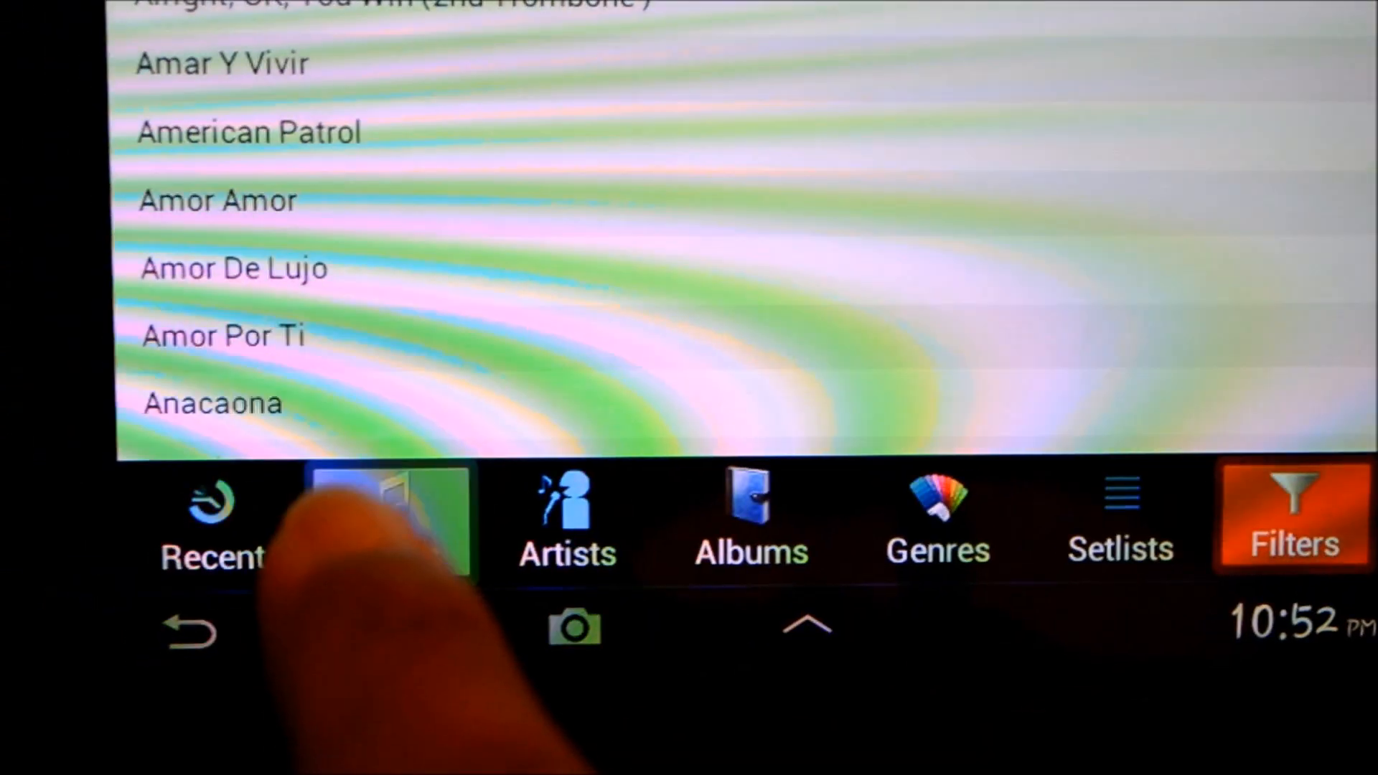
{"action": "left_click", "coordinate": [400, 510]}
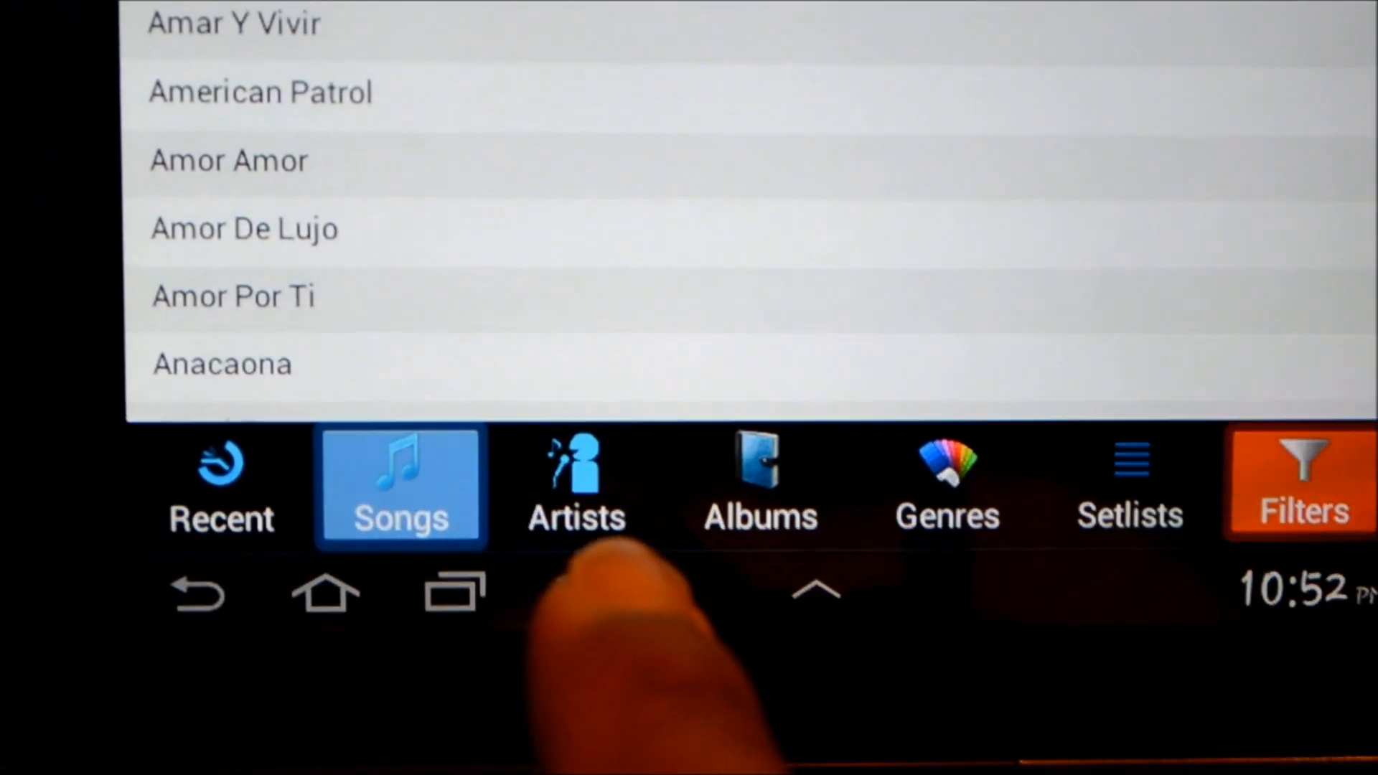
{"action": "scroll", "scroll_direction": "down", "scroll_amount": 3}
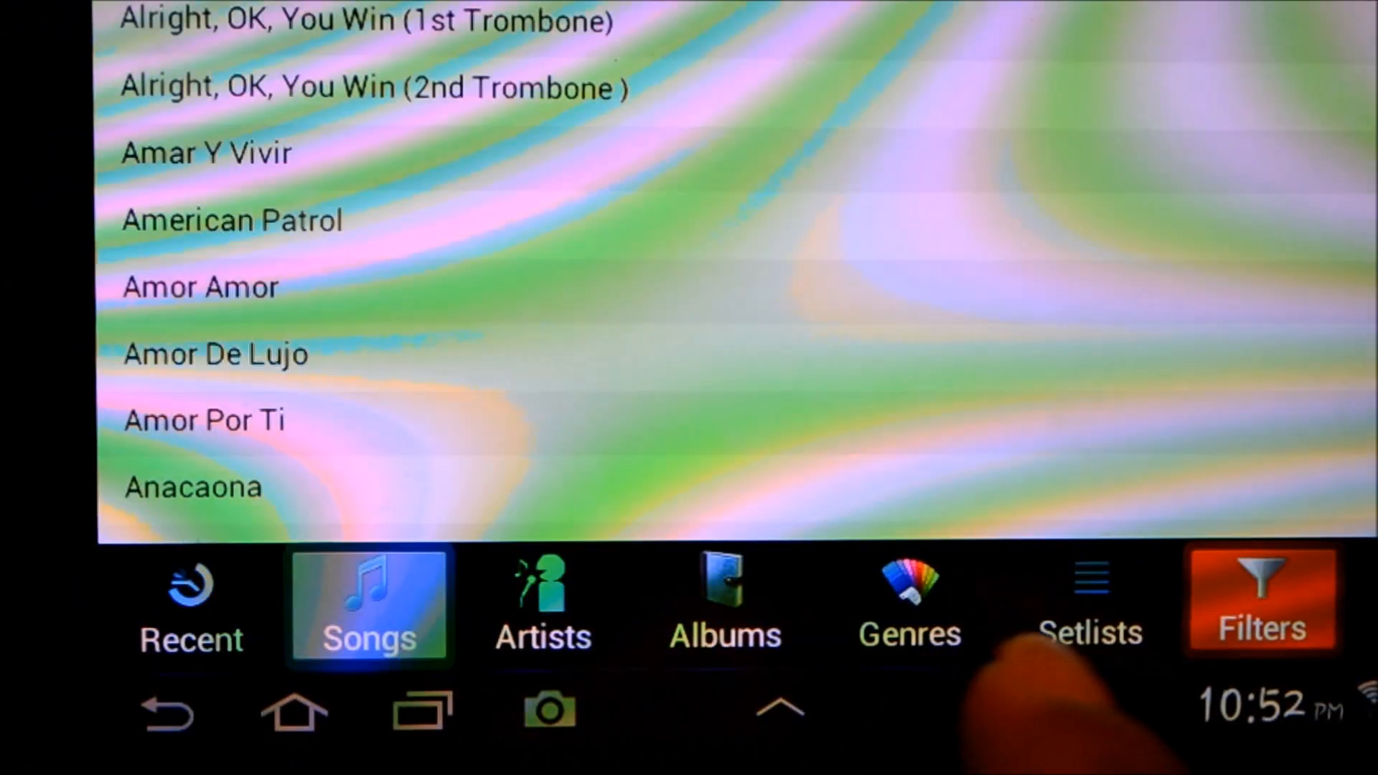